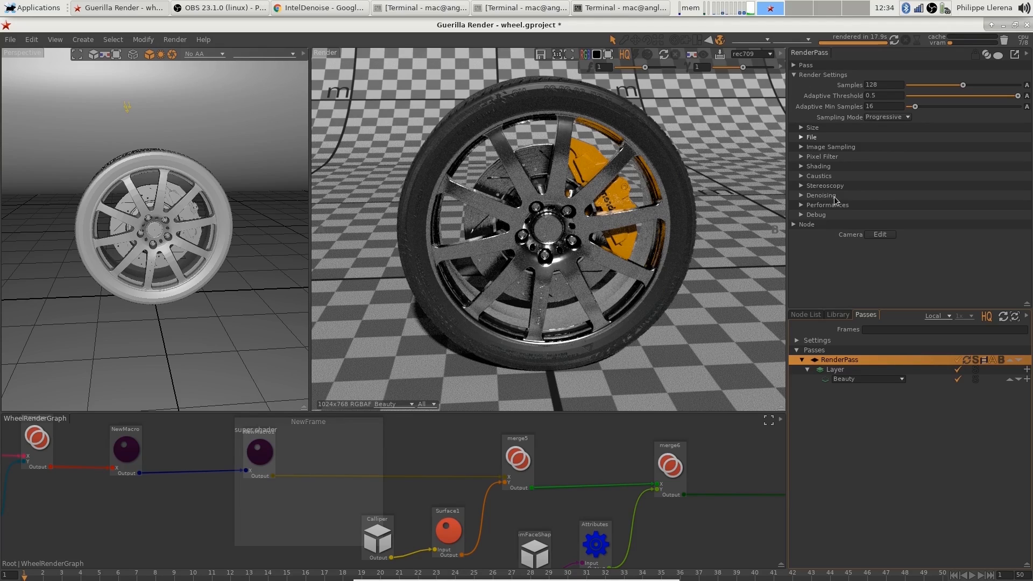
Expand the render pass Pixel Filter section, showing a Triangle filter with width 1.
{"action": "left_click", "coordinate": [883, 84]}
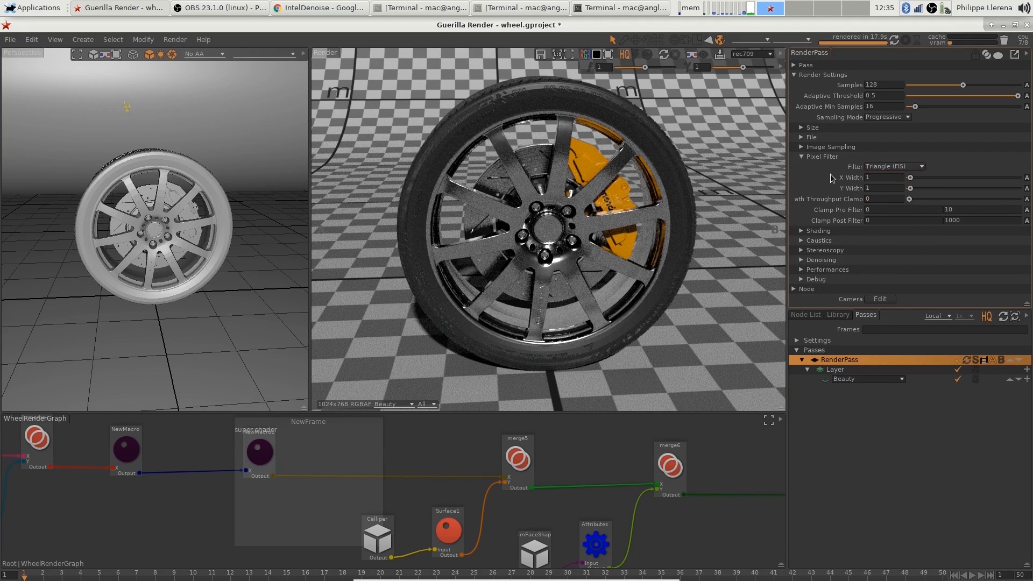
{"action": "mouse_move", "coordinate": [845, 389]}
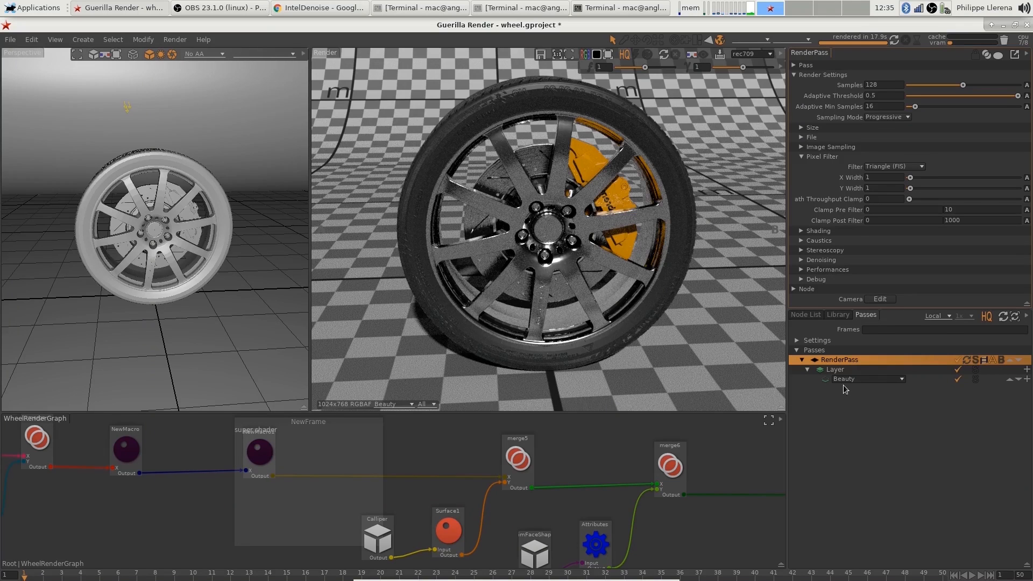
Add an Albedo AOV output to the render layer alongside Beauty.
{"action": "left_click", "coordinate": [843, 378]}
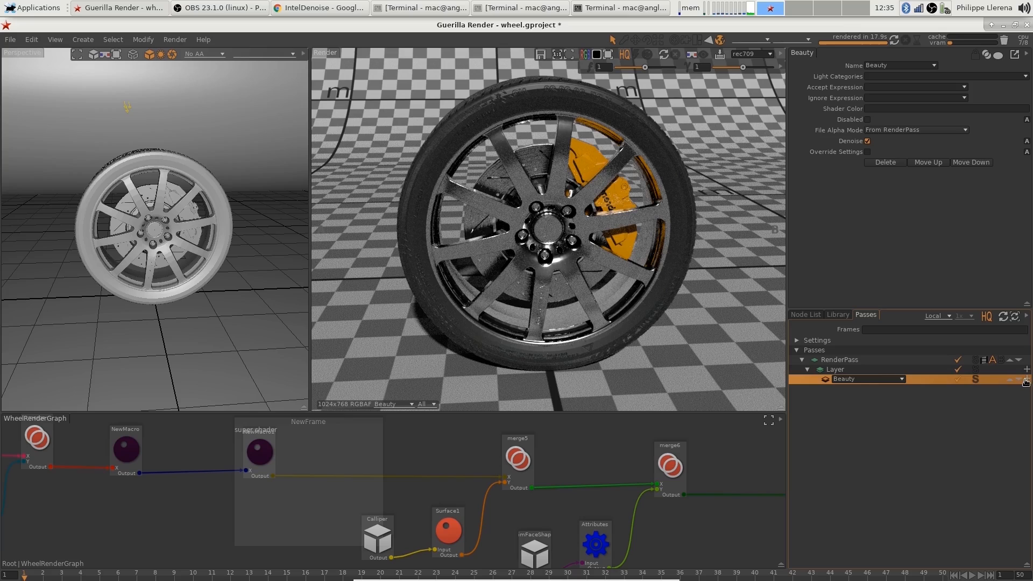
{"action": "left_click", "coordinate": [896, 379]}
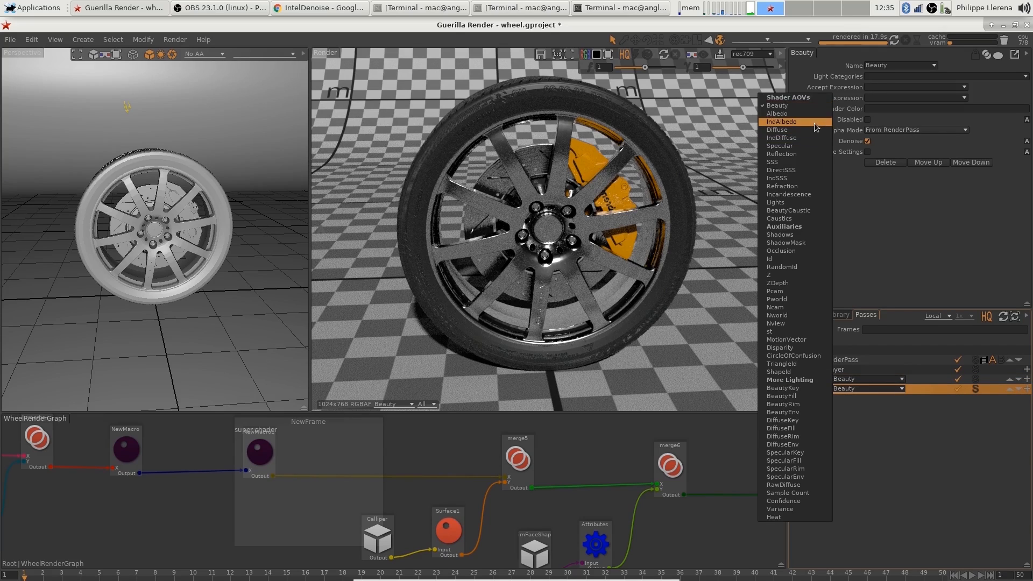
{"action": "left_click", "coordinate": [777, 113]}
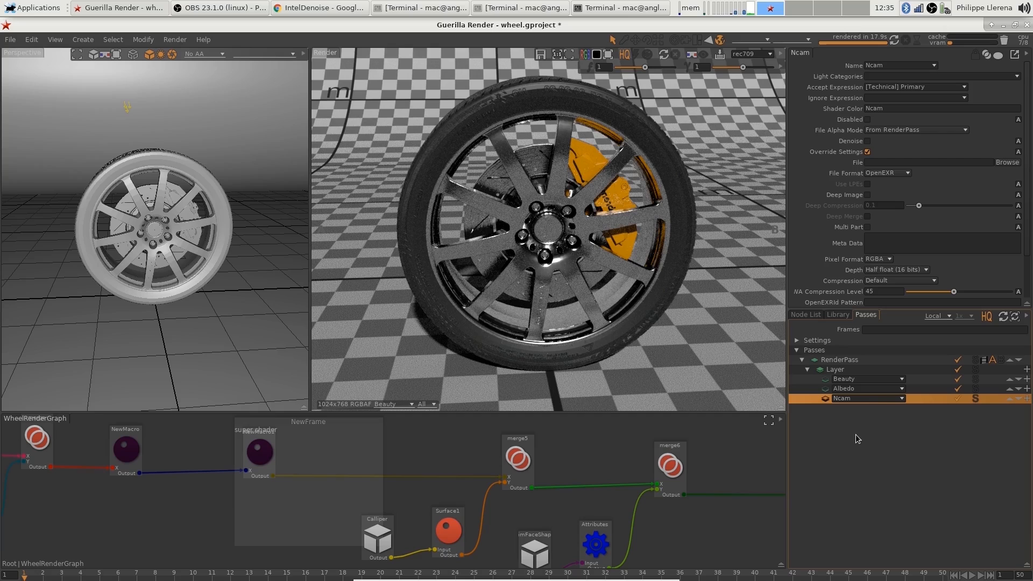
{"action": "mouse_move", "coordinate": [865, 415]}
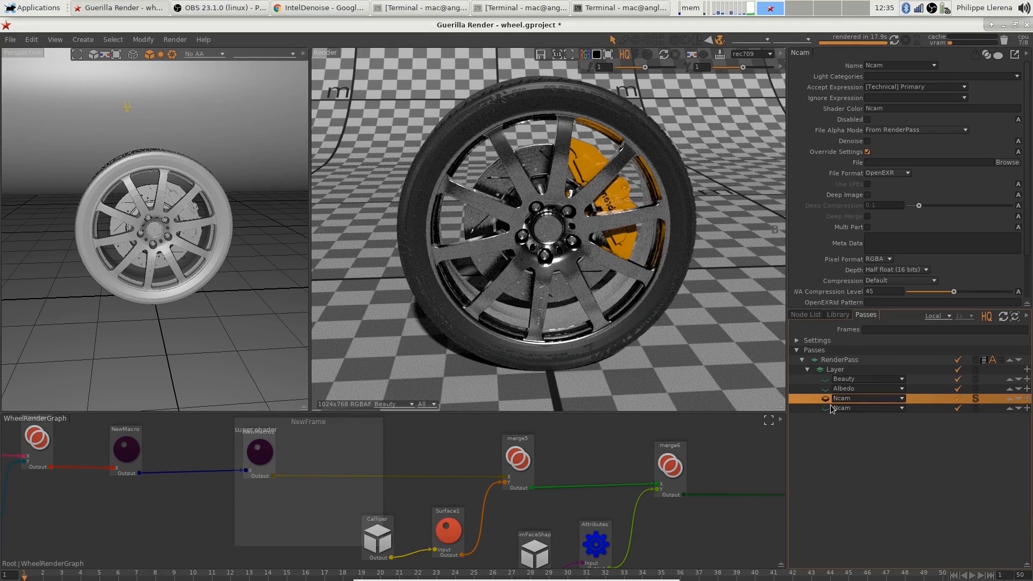
Add a second Beauty output and rename it BeautyNoisy.
{"action": "left_click", "coordinate": [897, 408]}
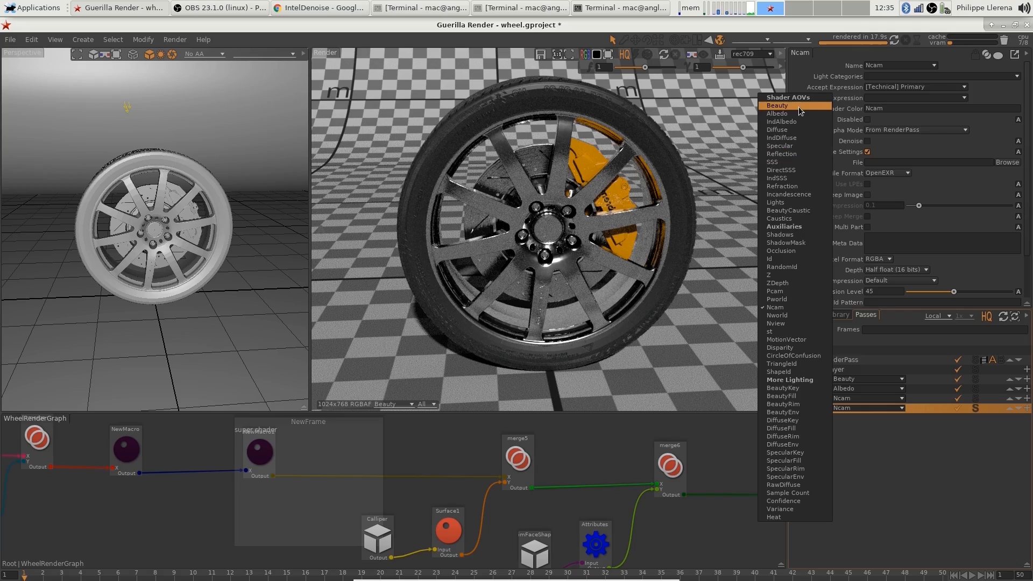
{"action": "left_click", "coordinate": [778, 105]}
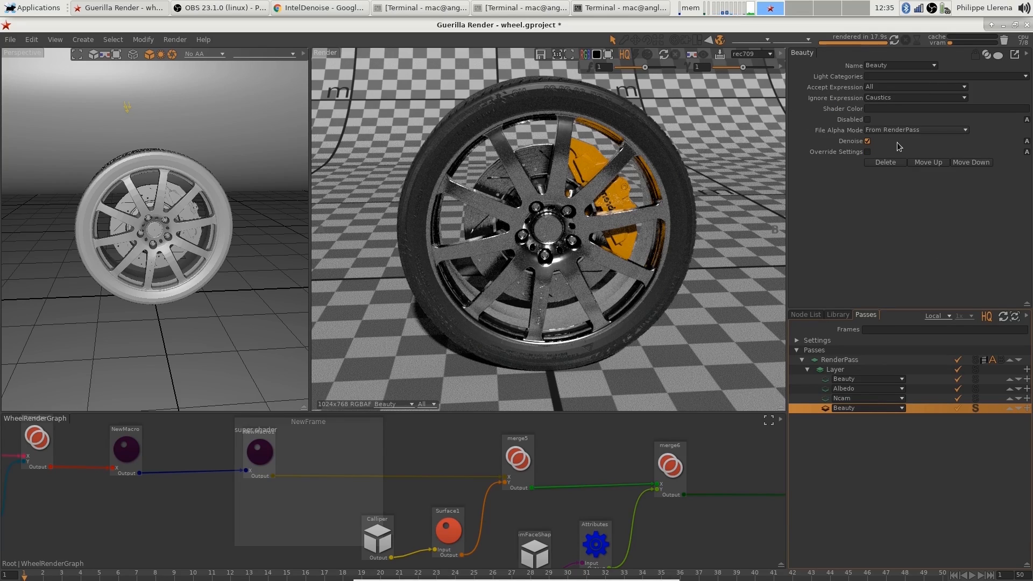
{"action": "double_click", "coordinate": [854, 407]}
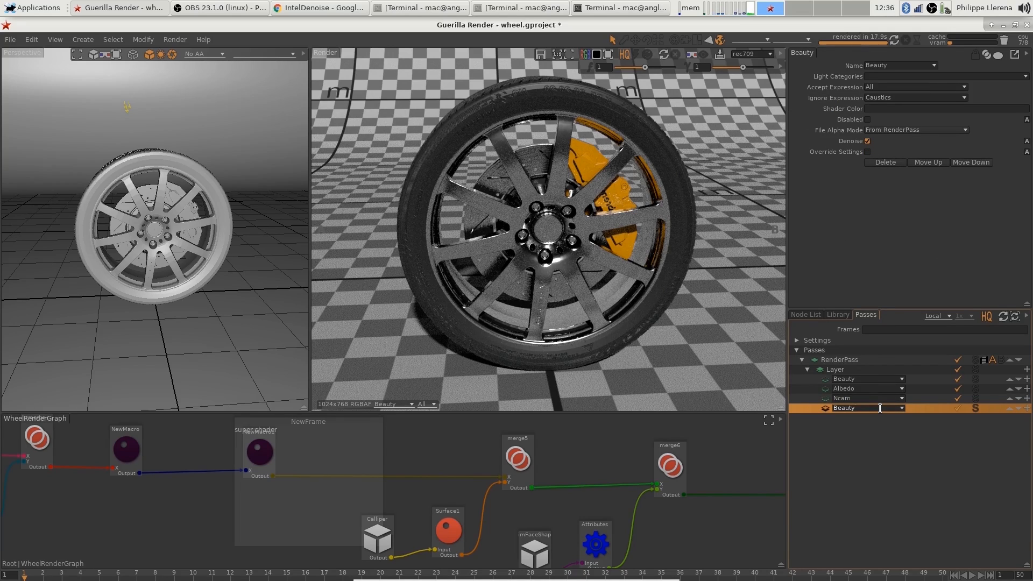
{"action": "type", "text": "N"}
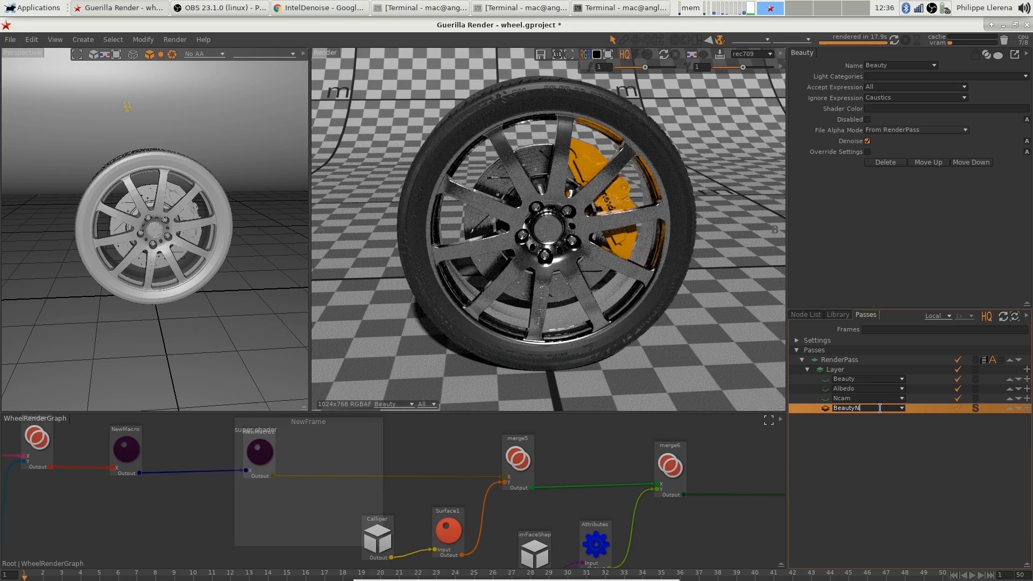
{"action": "type", "text": "oisy"}
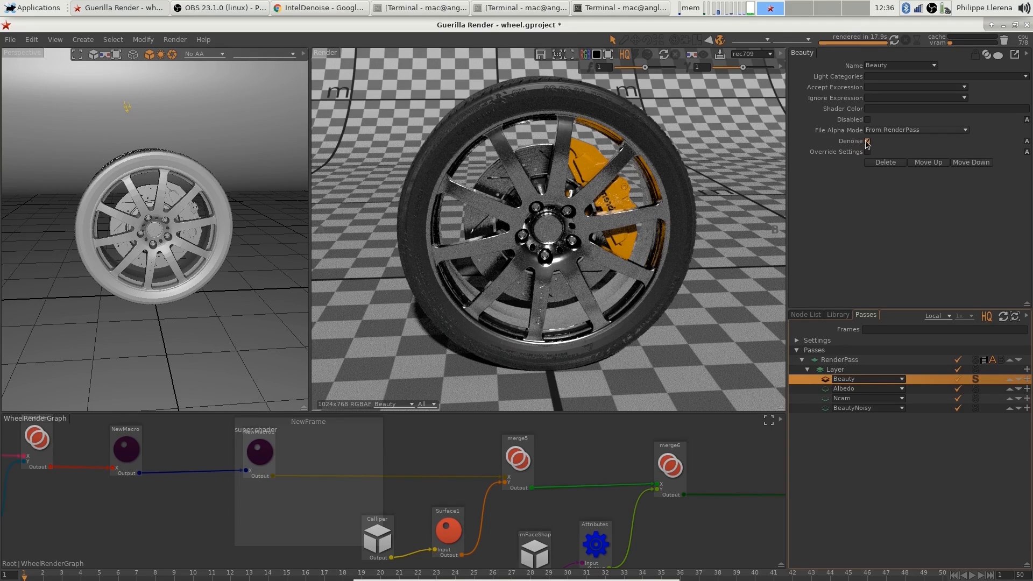
Disable denoising on BeautyNoisy, set the render pass denoiser to None, and re-render the wheel.
{"action": "left_click", "coordinate": [853, 408]}
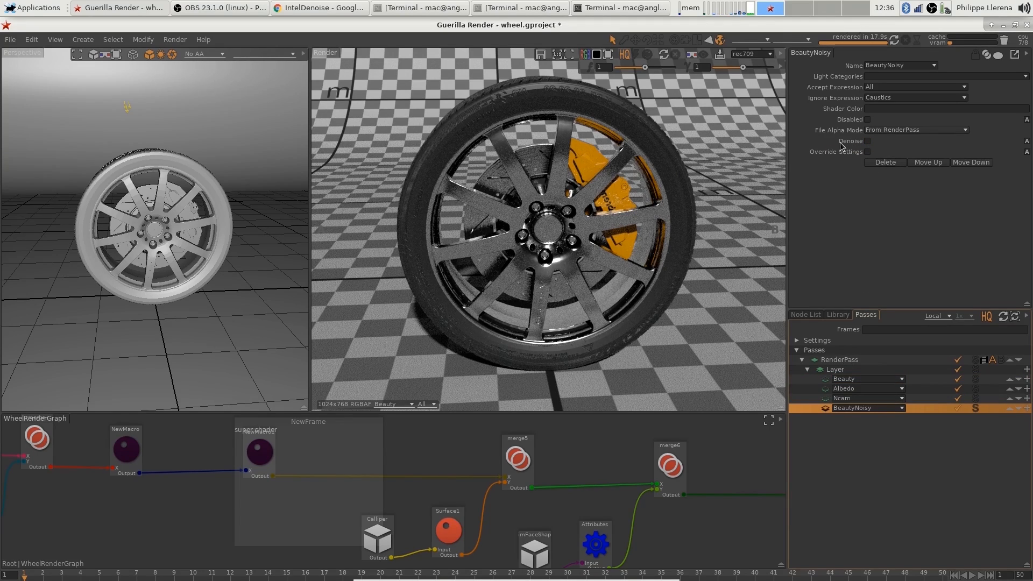
{"action": "mouse_move", "coordinate": [862, 334]}
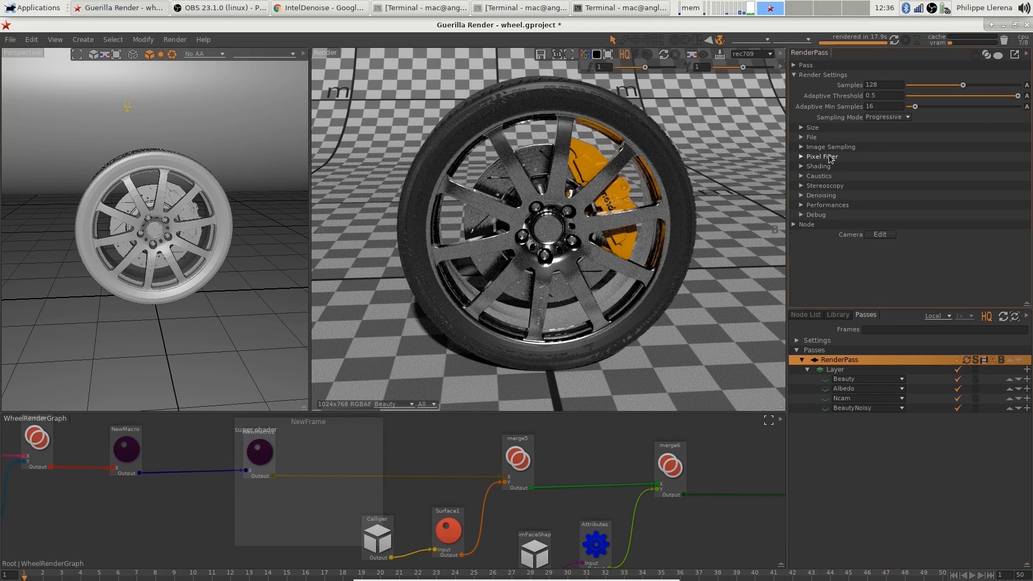
{"action": "left_click", "coordinate": [918, 205]}
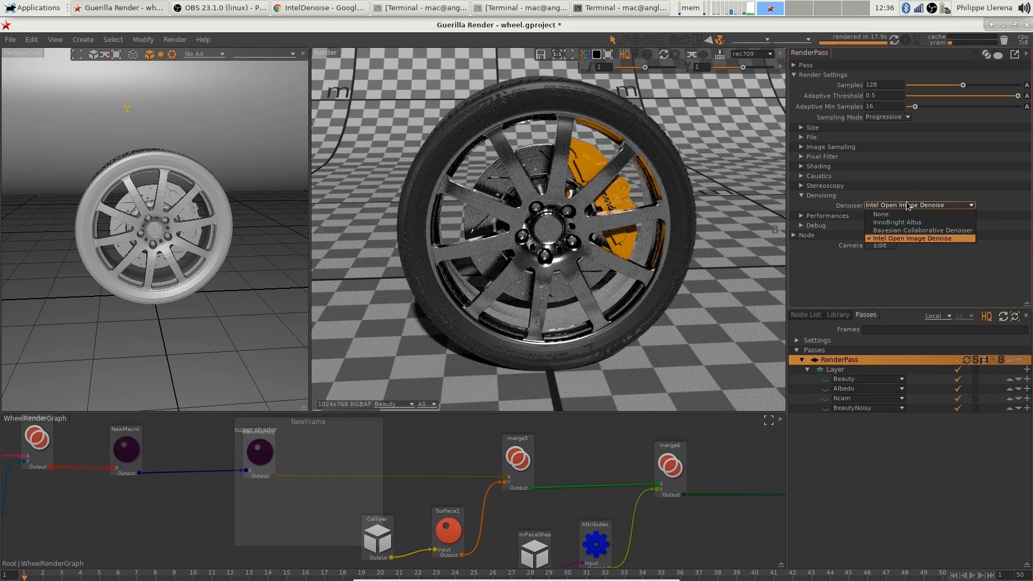
{"action": "left_click", "coordinate": [880, 213]}
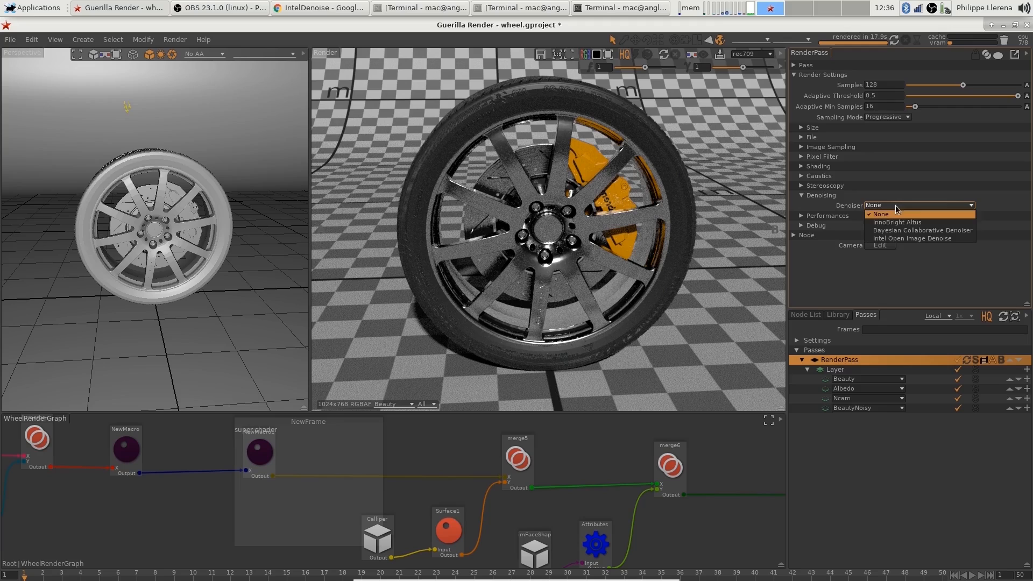
{"action": "mouse_move", "coordinate": [892, 238]}
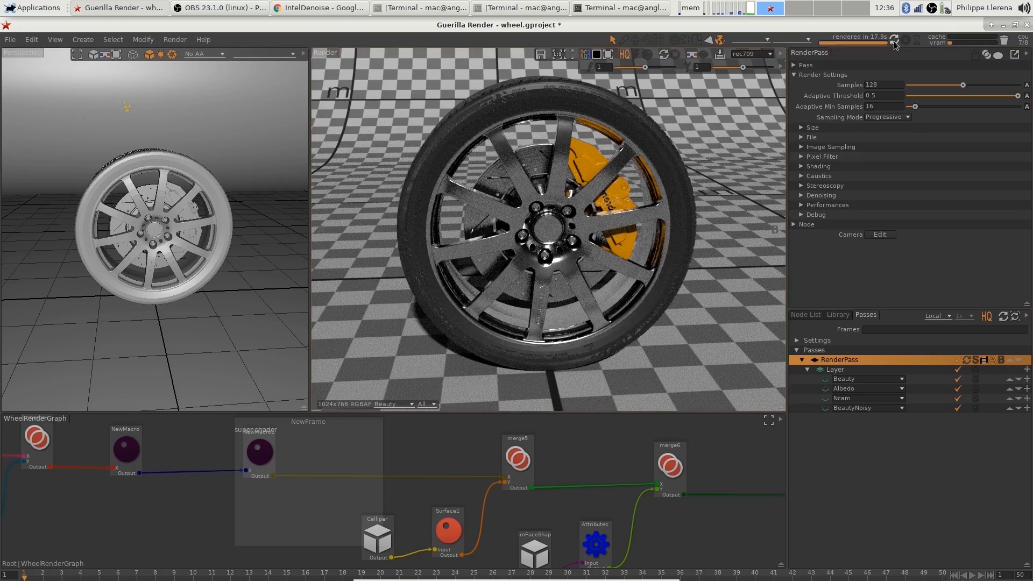
{"action": "left_click", "coordinate": [894, 41]}
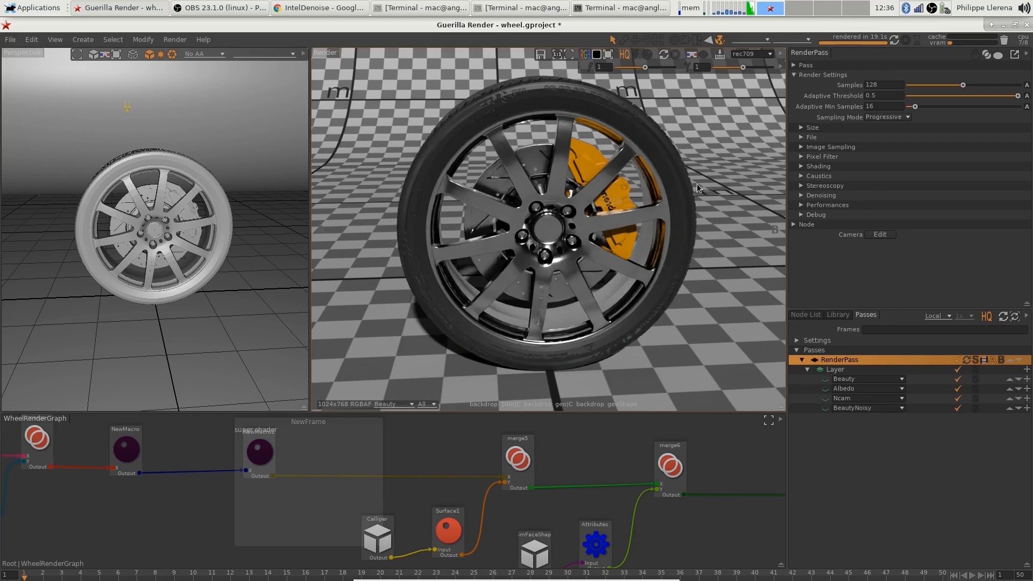
{"action": "mouse_move", "coordinate": [644, 202]}
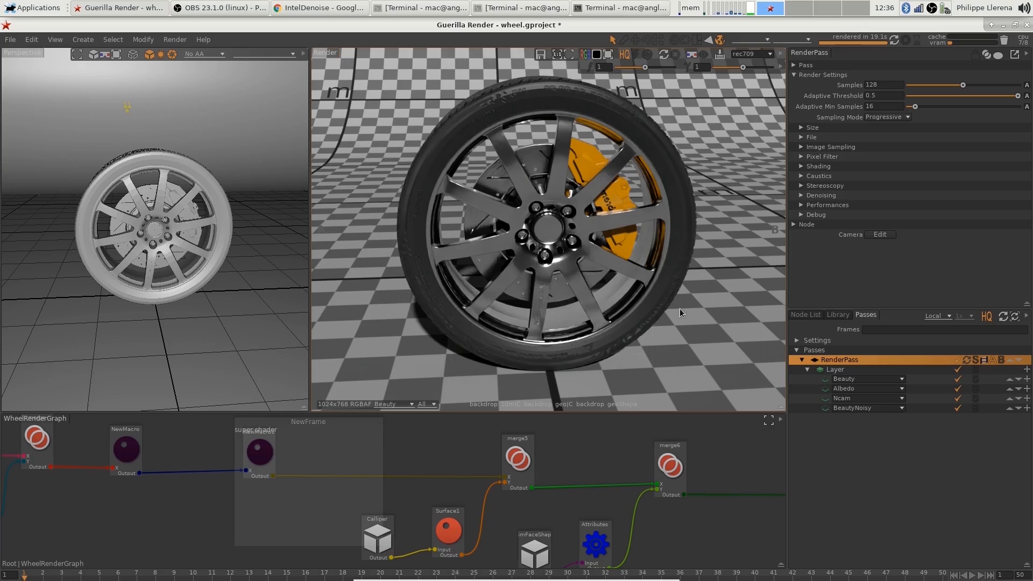
{"action": "mouse_move", "coordinate": [1010, 358]}
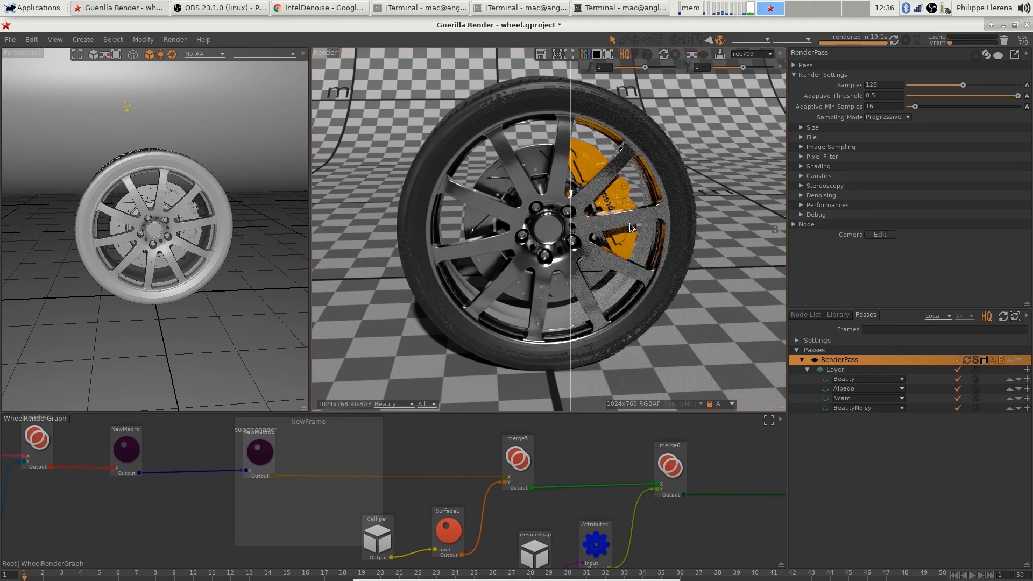
{"action": "mouse_move", "coordinate": [668, 258]}
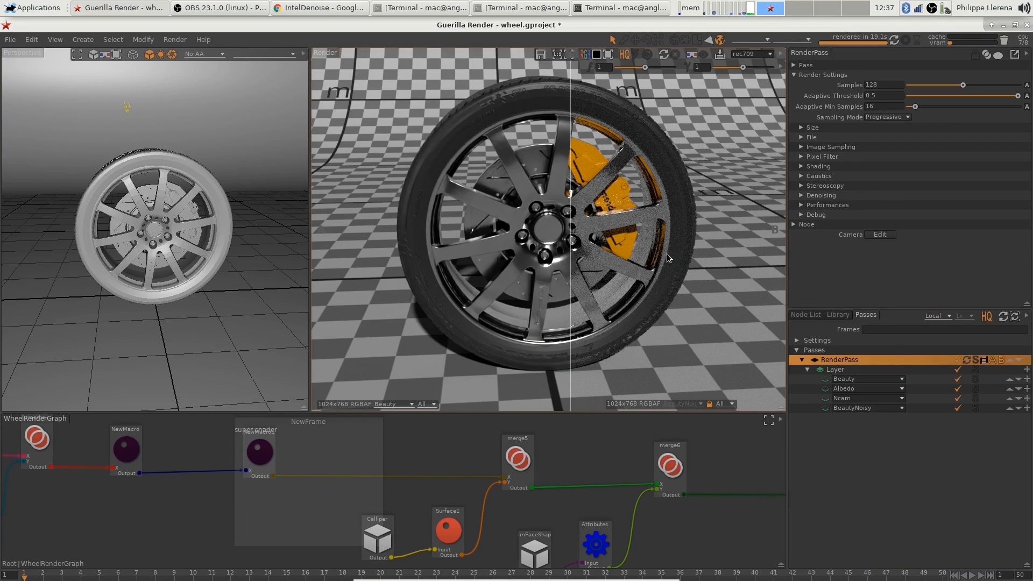
{"action": "mouse_move", "coordinate": [710, 403]}
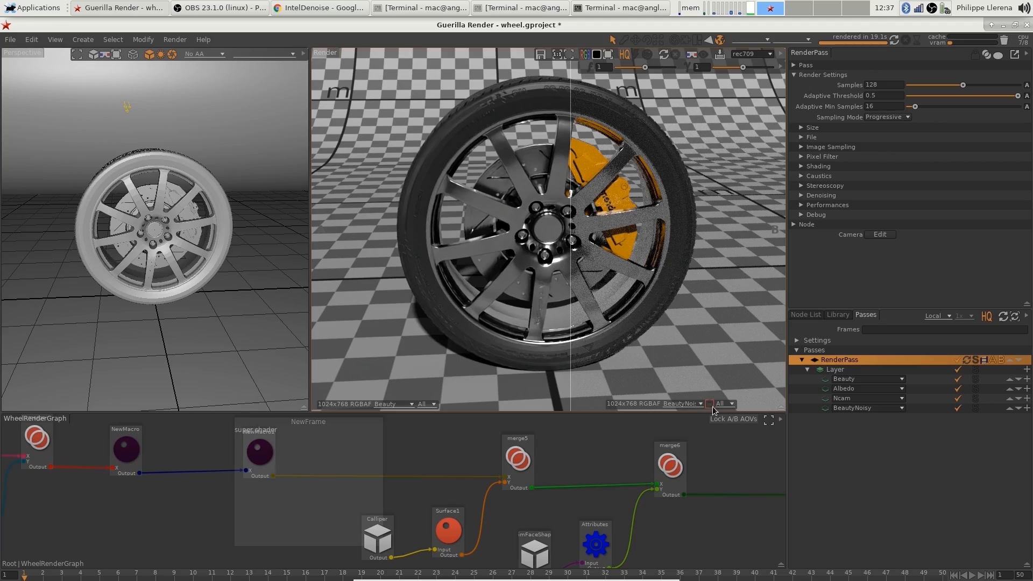
Show BeautyNoisy in the right half of the split render comparison.
{"action": "left_click", "coordinate": [699, 404]}
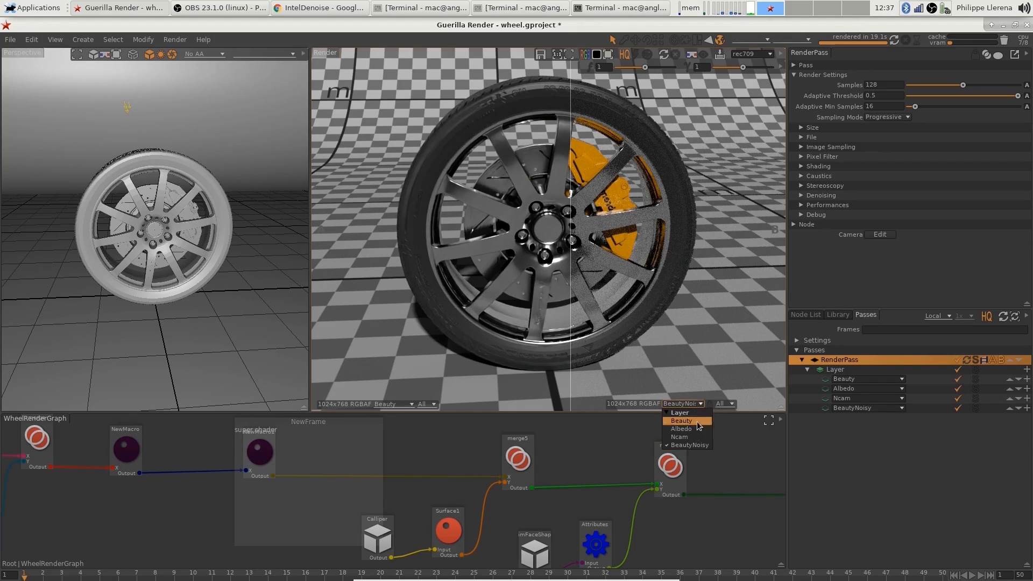
{"action": "mouse_move", "coordinate": [690, 446]}
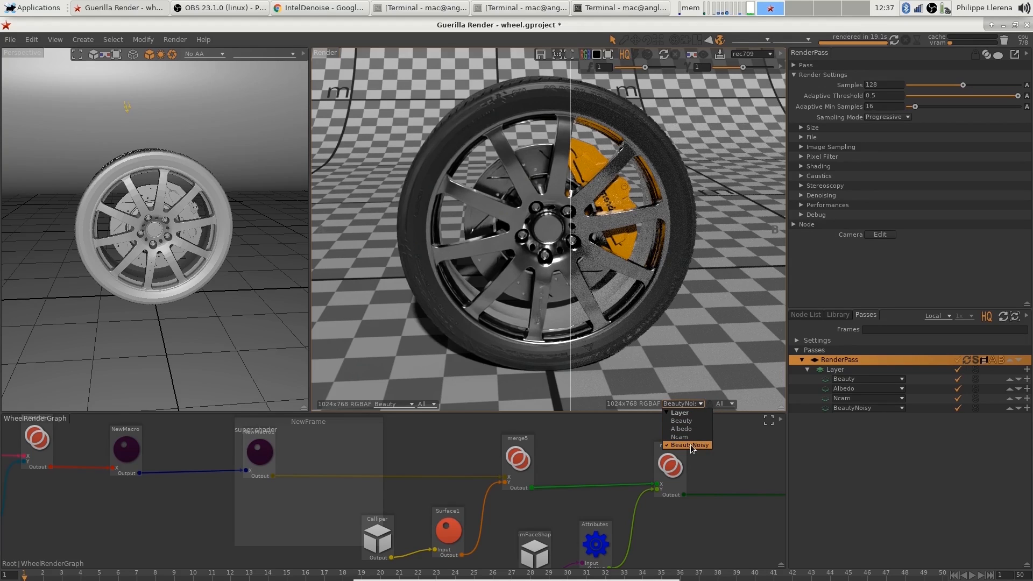
{"action": "left_click", "coordinate": [690, 445]}
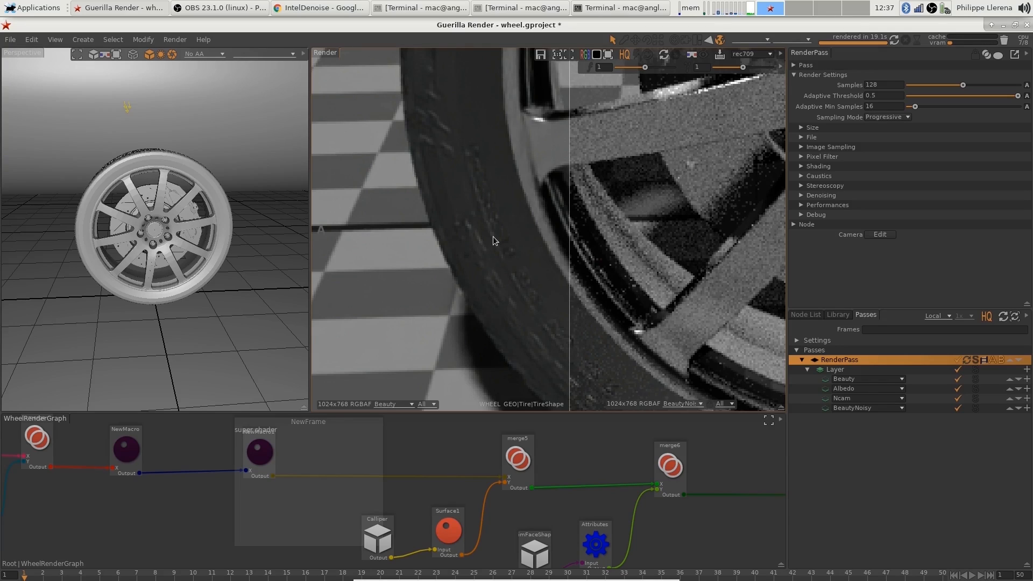
{"action": "mouse_move", "coordinate": [497, 241]}
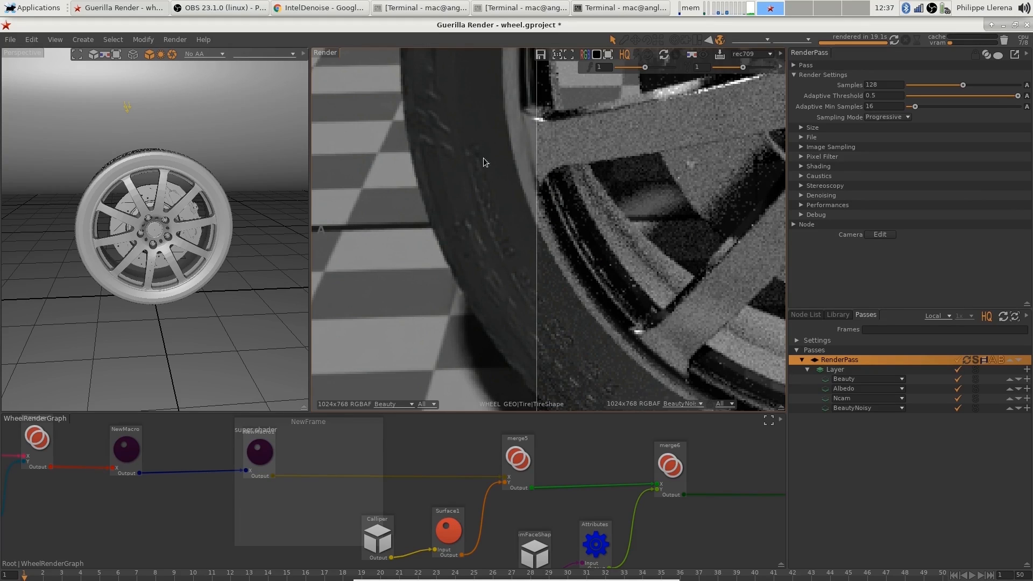
{"action": "mouse_move", "coordinate": [514, 258]}
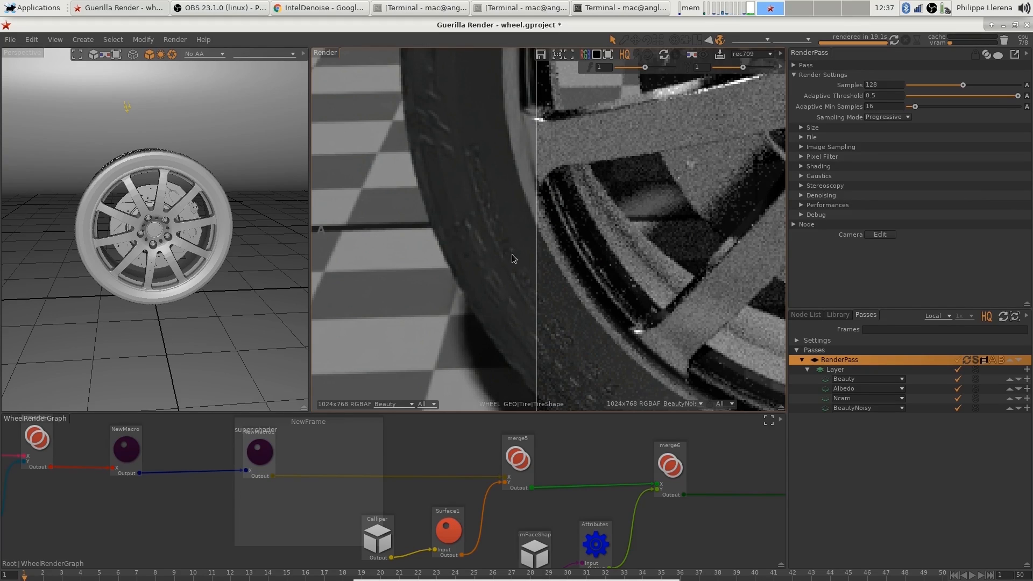
{"action": "mouse_move", "coordinate": [523, 259]}
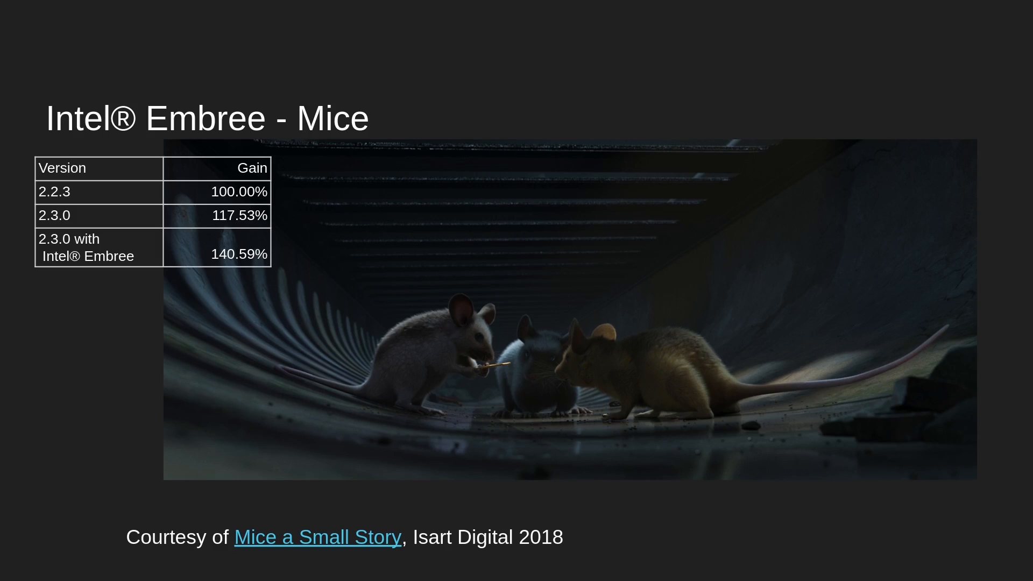
Advance the presentation to the Intel Embree - Moana slide.
{"action": "key", "text": "Right"}
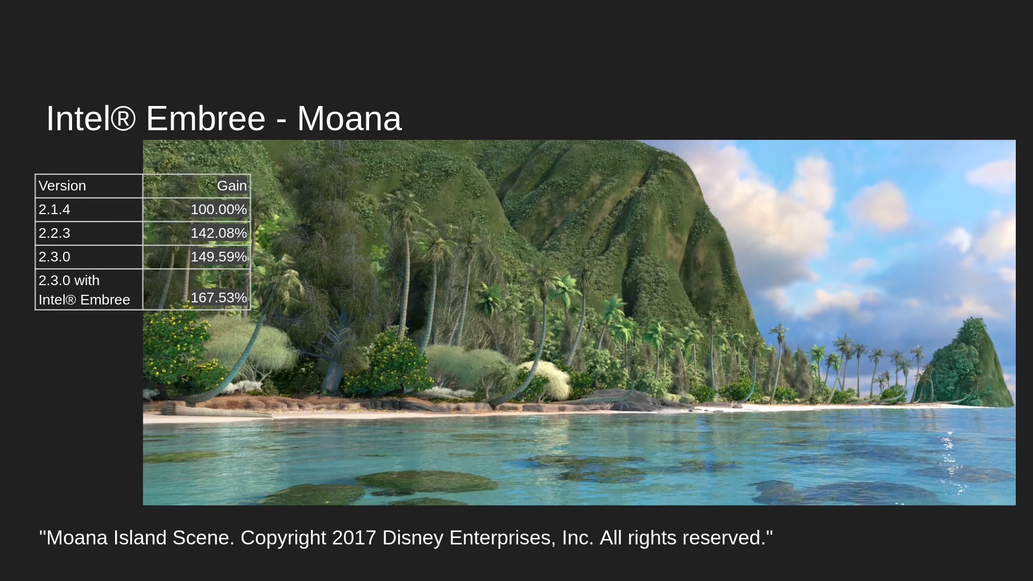